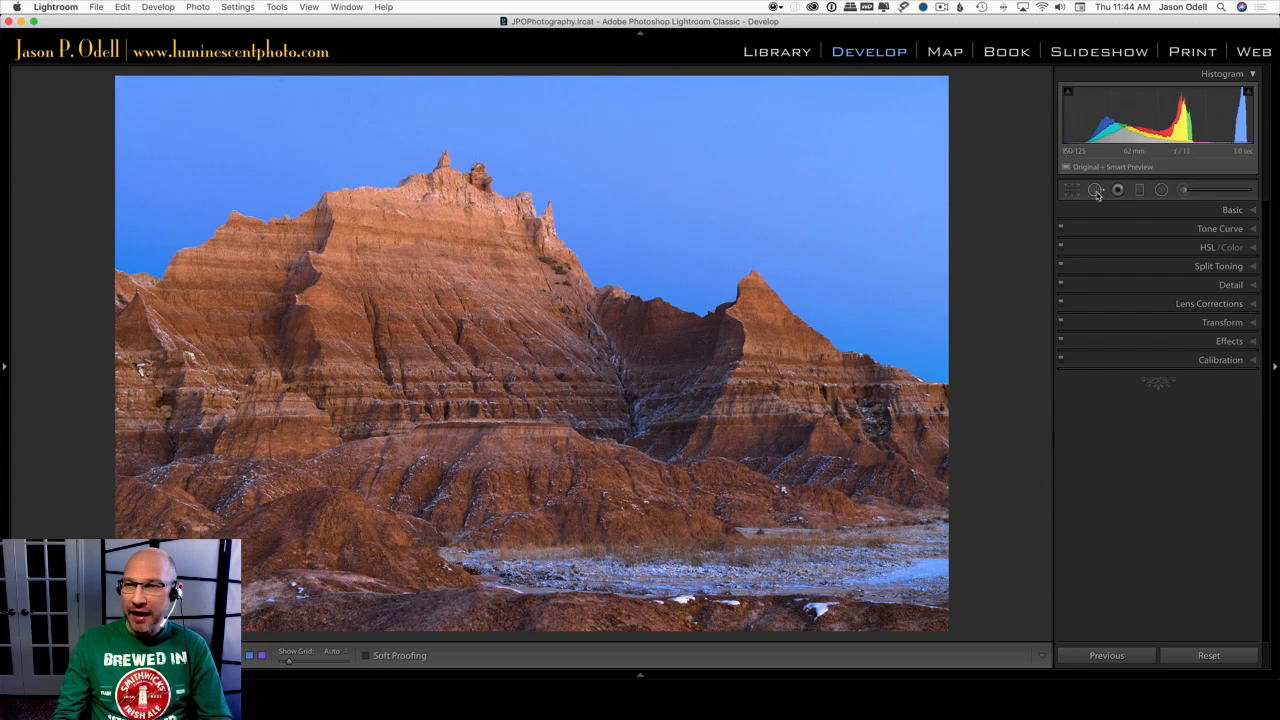
# Step: Activate the Spot Removal tool and switch its mode to Heal
pyautogui.click(1096, 190)
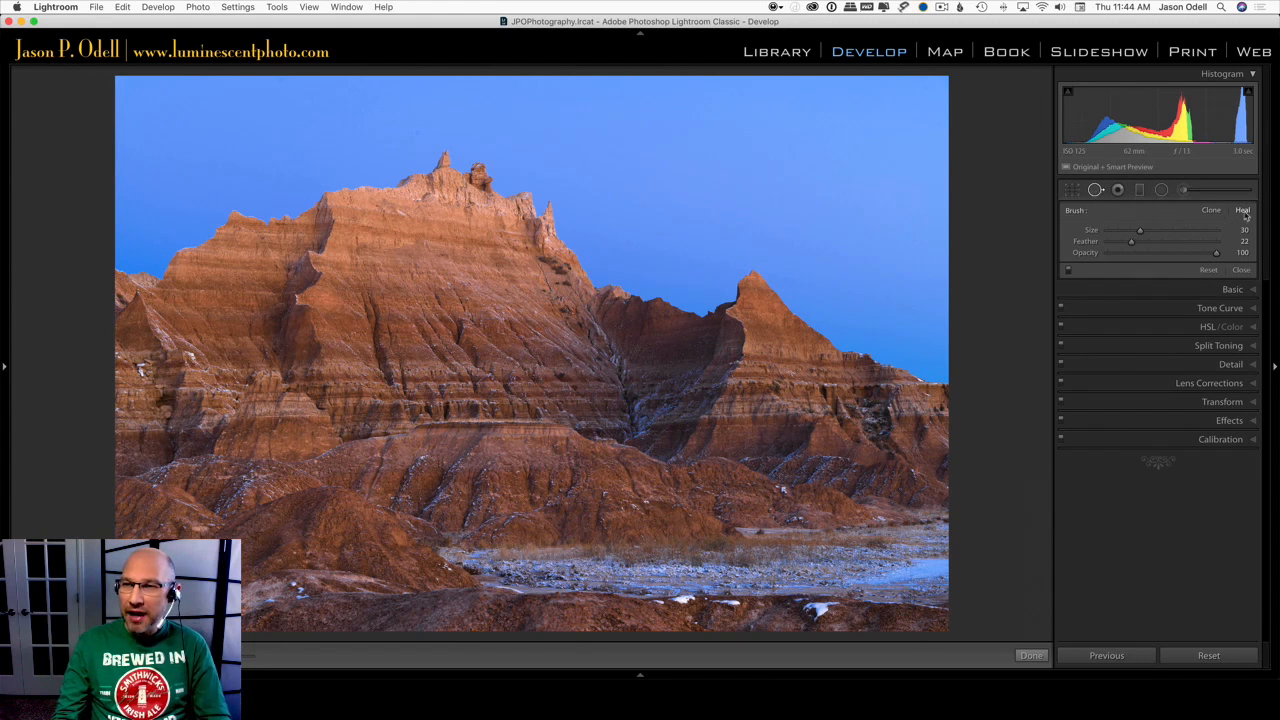
pyautogui.click(1242, 210)
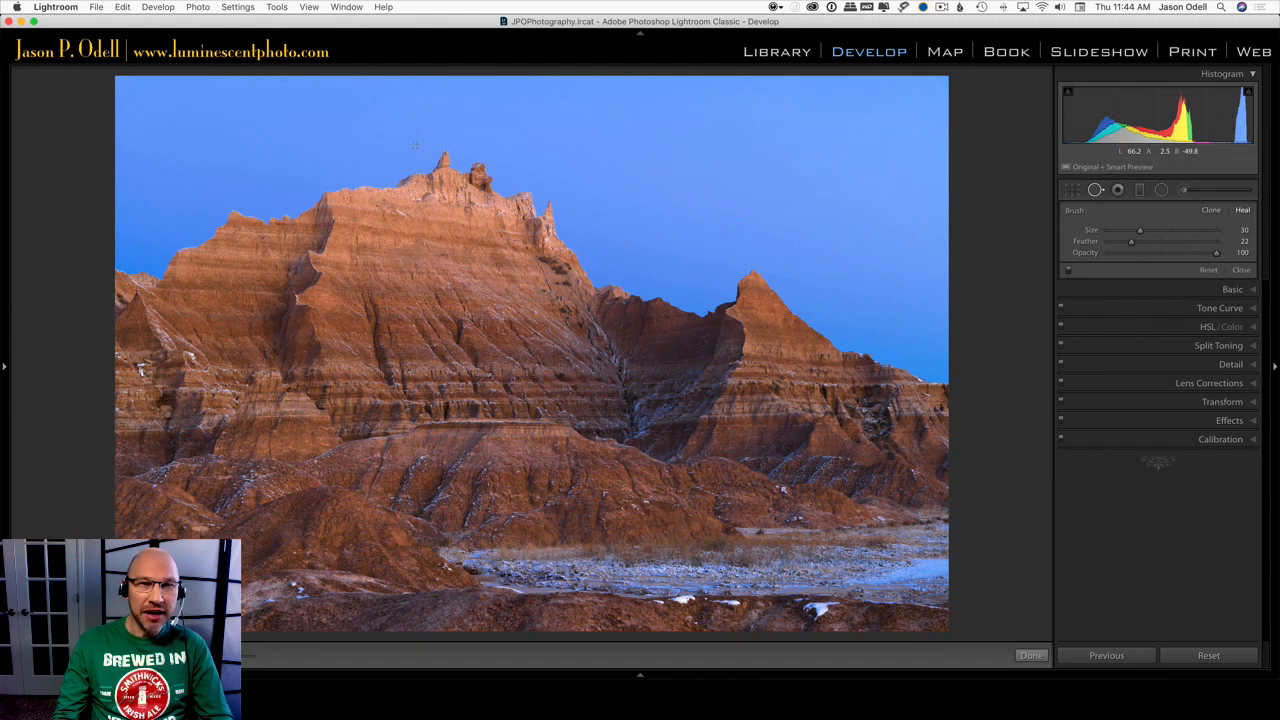
# Step: Enlarge the Heal brush, set Feather to 0, and zoom into the sky above the peak
pyautogui.moveTo(1140, 230); pyautogui.dragTo(1190, 230)
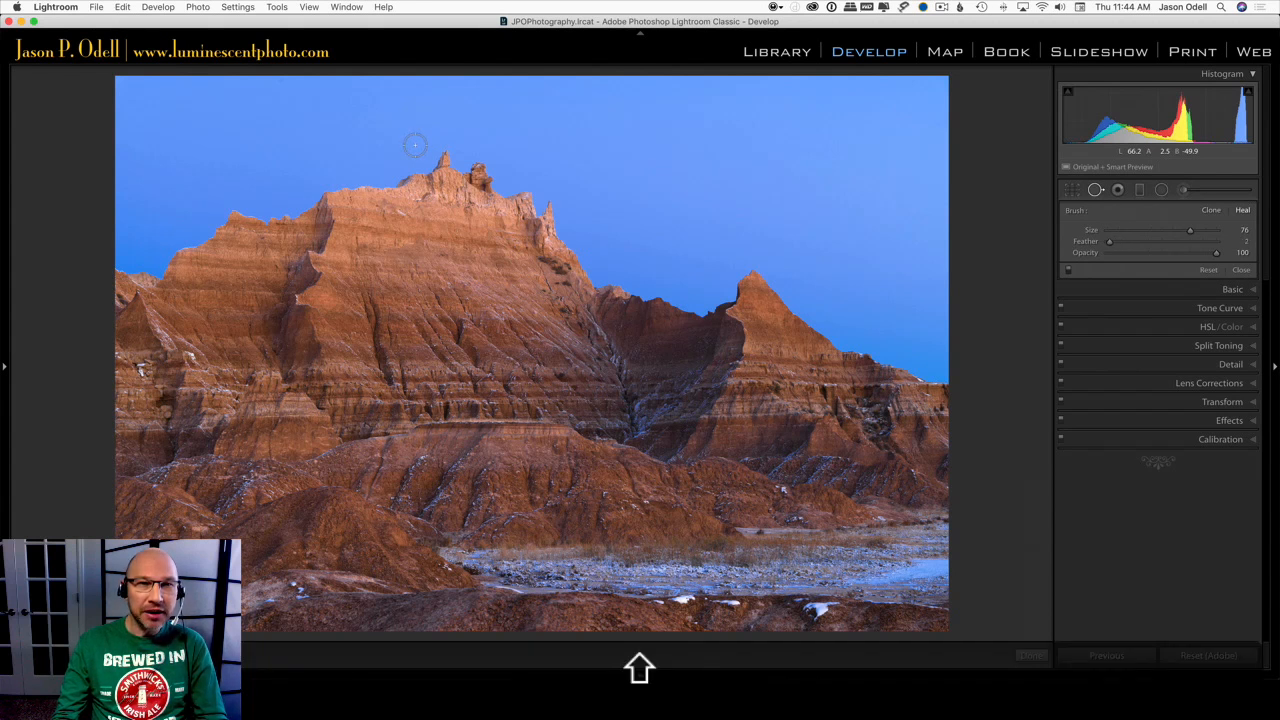
pyautogui.moveTo(1109, 241); pyautogui.dragTo(1142, 241)
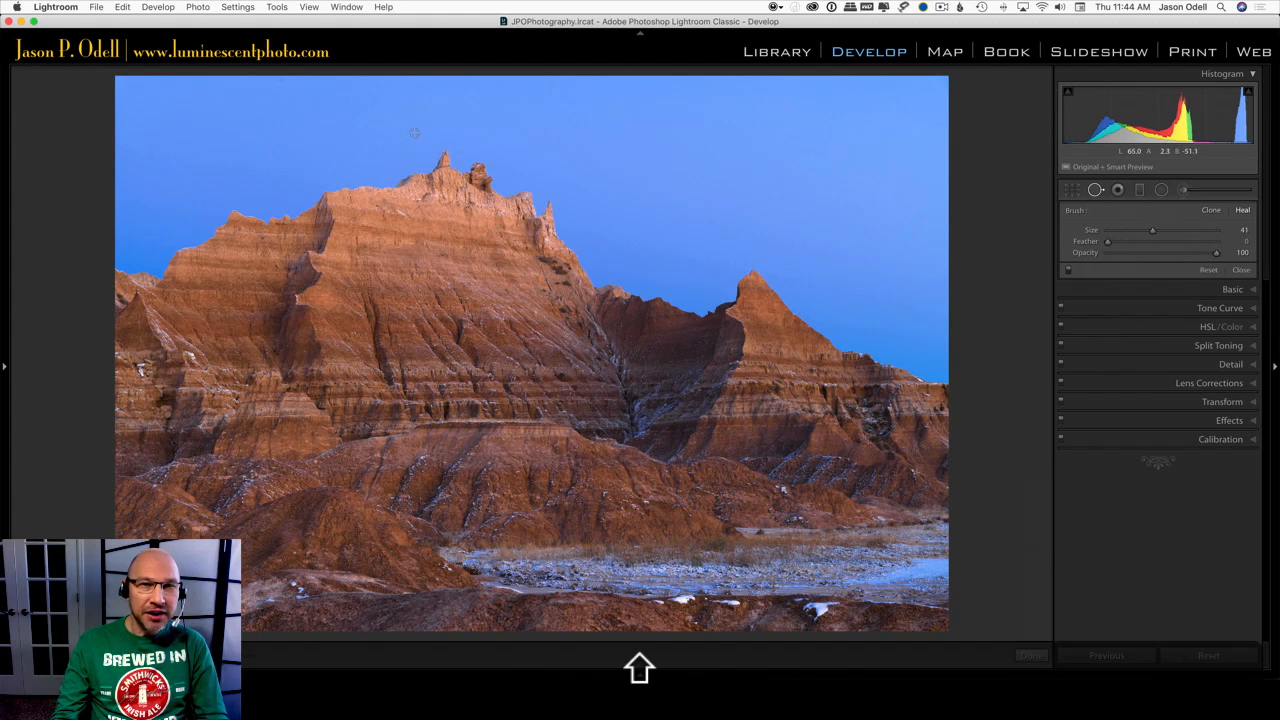
pyautogui.moveTo(1152, 230); pyautogui.dragTo(1189, 230)
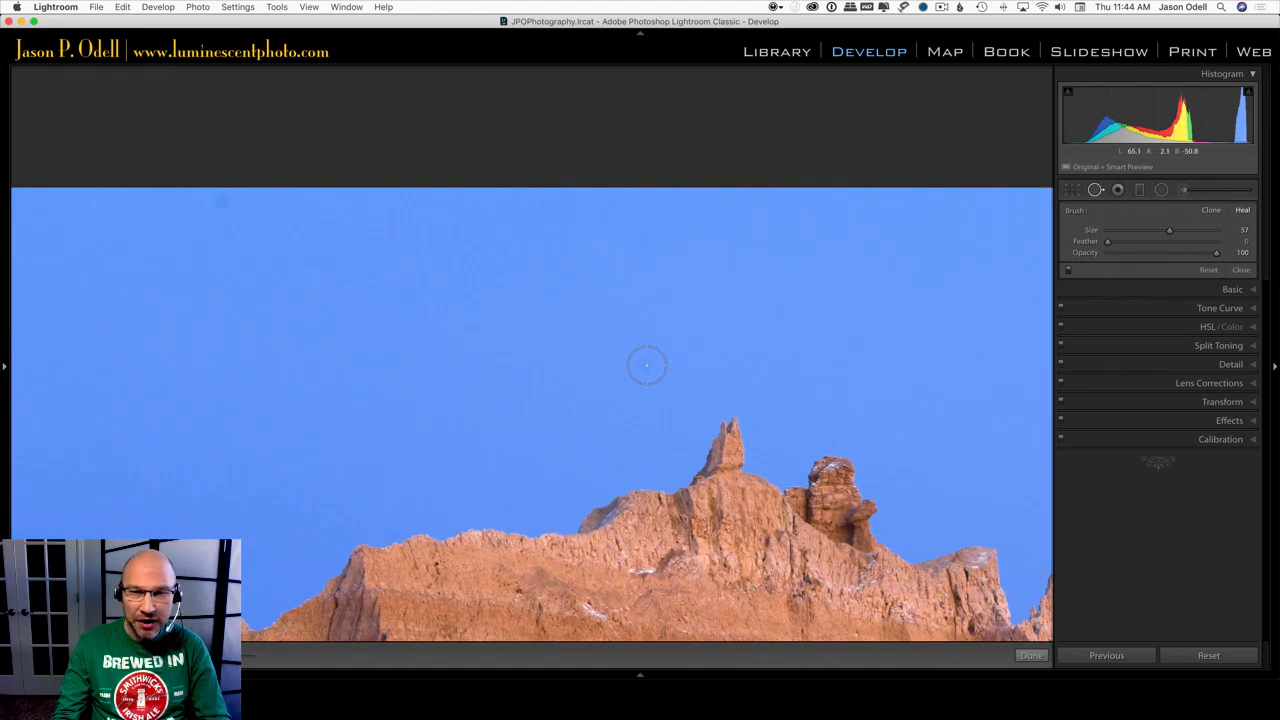
# Step: Shrink the brush to about 42 and heal the dust spots above the rock spire
pyautogui.moveTo(1169, 230); pyautogui.dragTo(1153, 230)
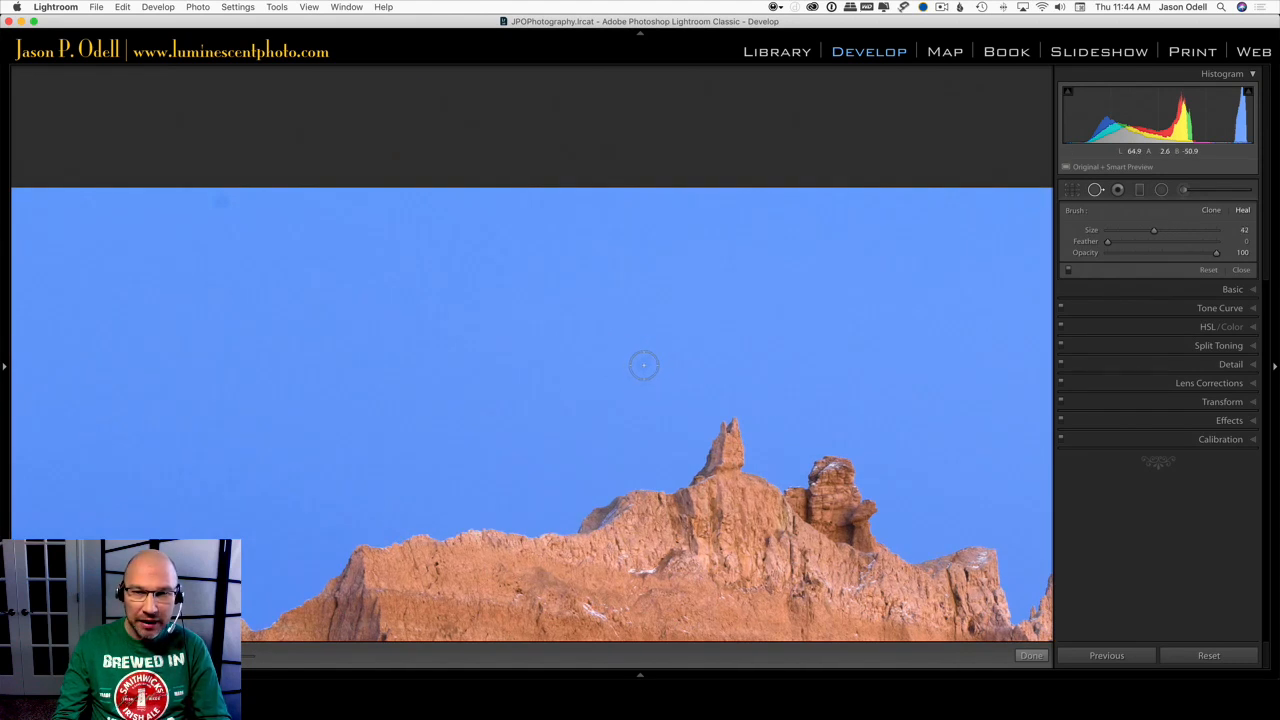
pyautogui.click(644, 366)
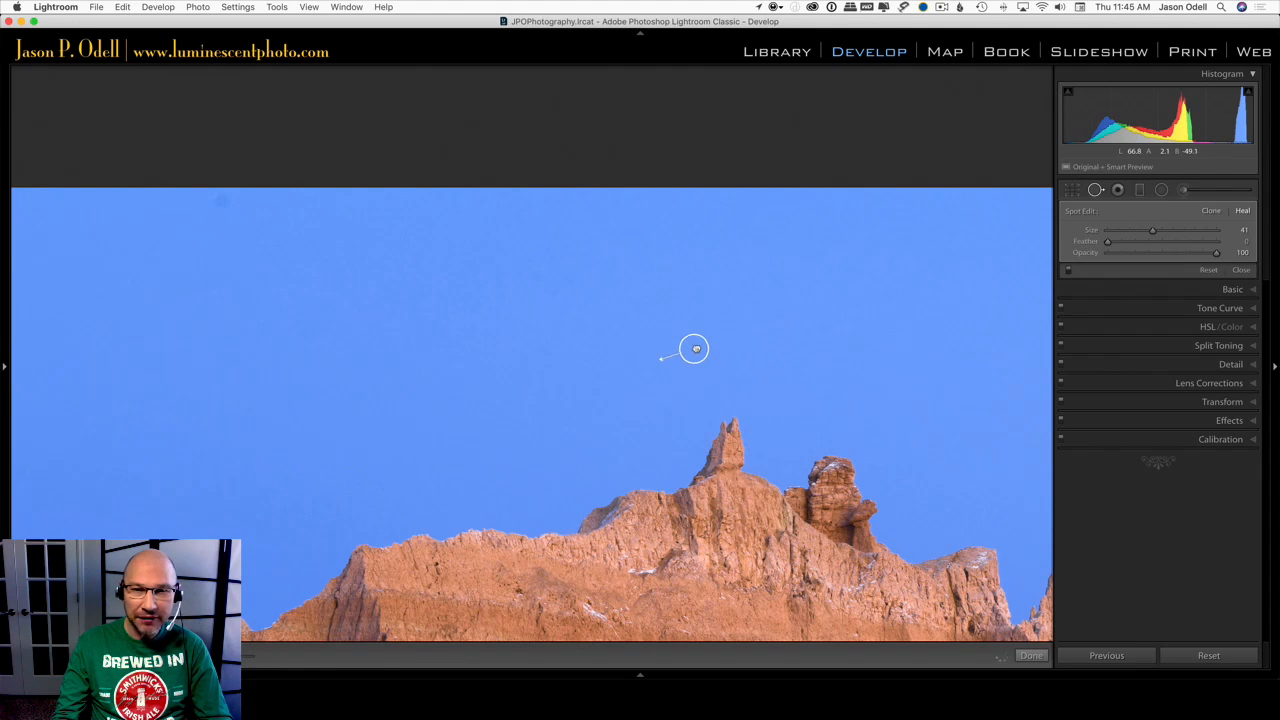
pyautogui.click(694, 361)
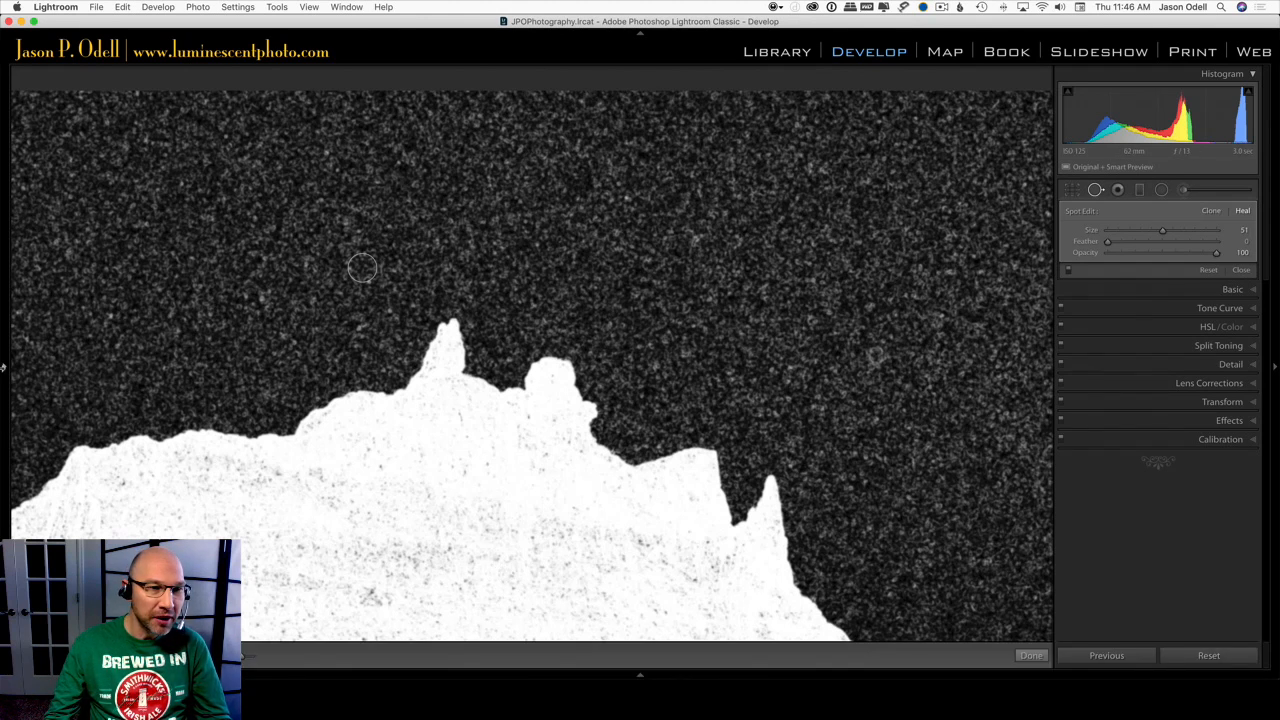
# Step: Show the Navigator panel, heal the speck near the ridgeline, and reopen Spot Removal
pyautogui.click(5, 367)
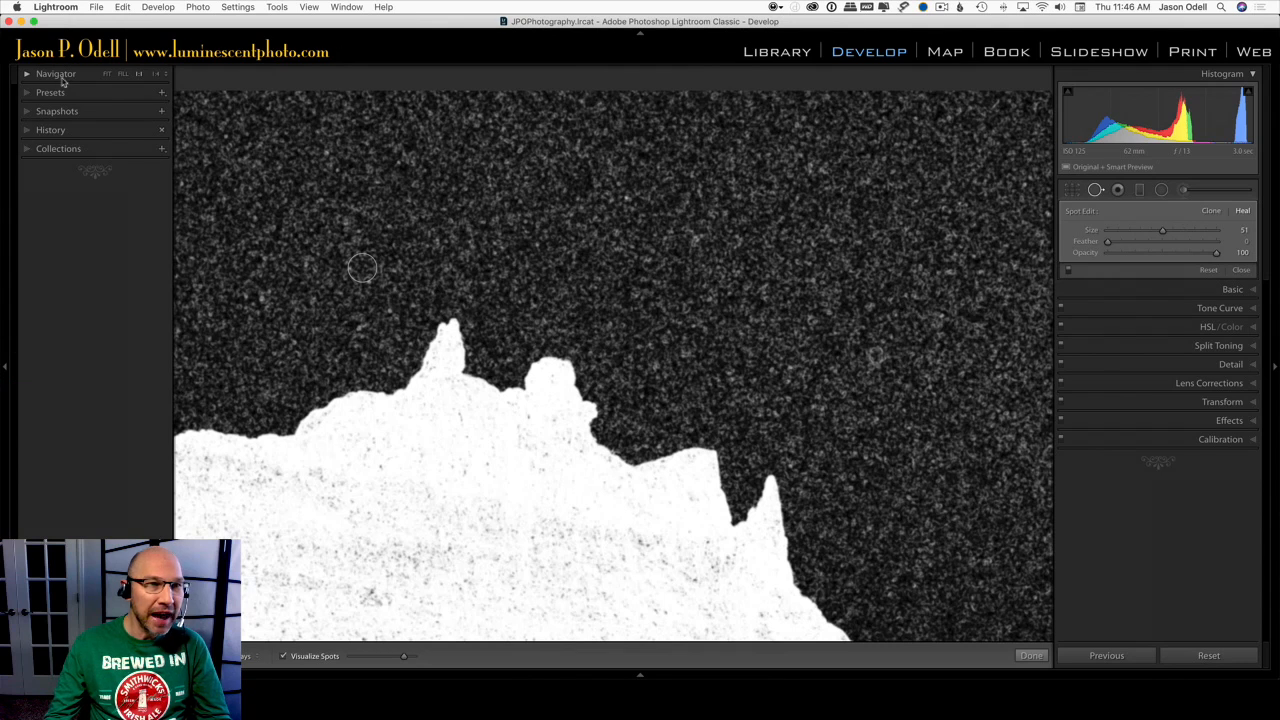
pyautogui.click(55, 73)
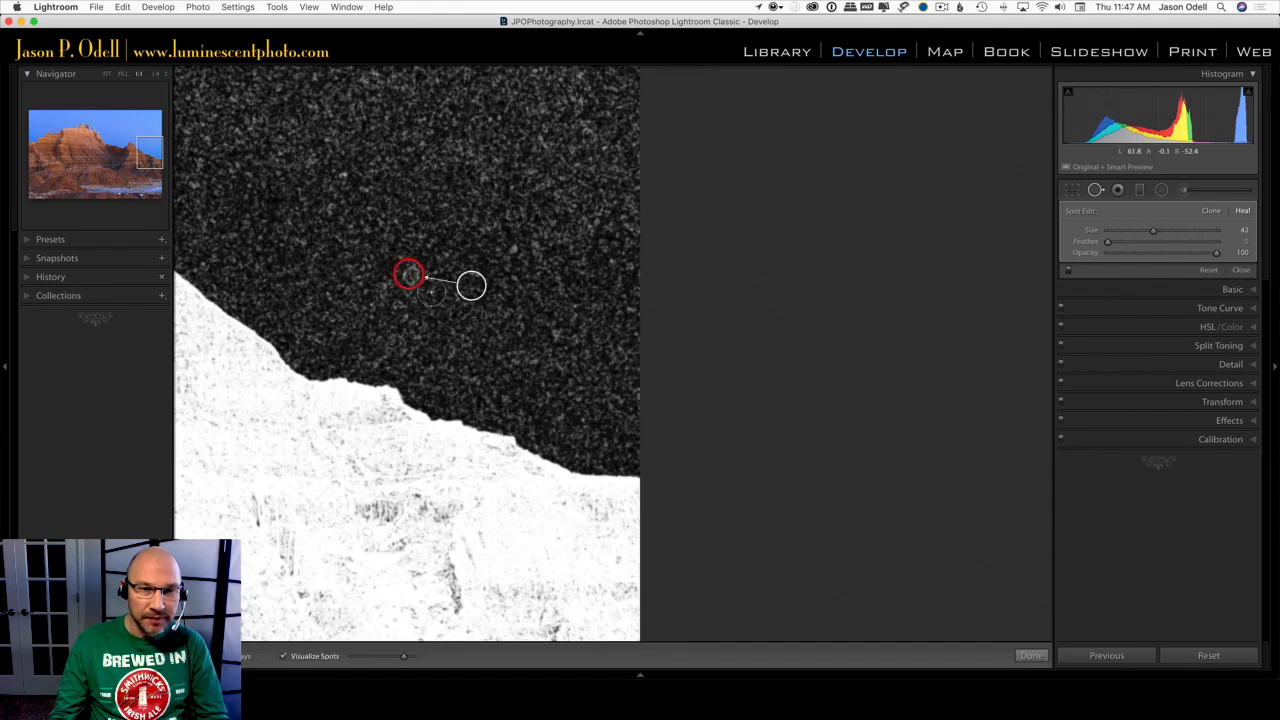
pyautogui.click(284, 656)
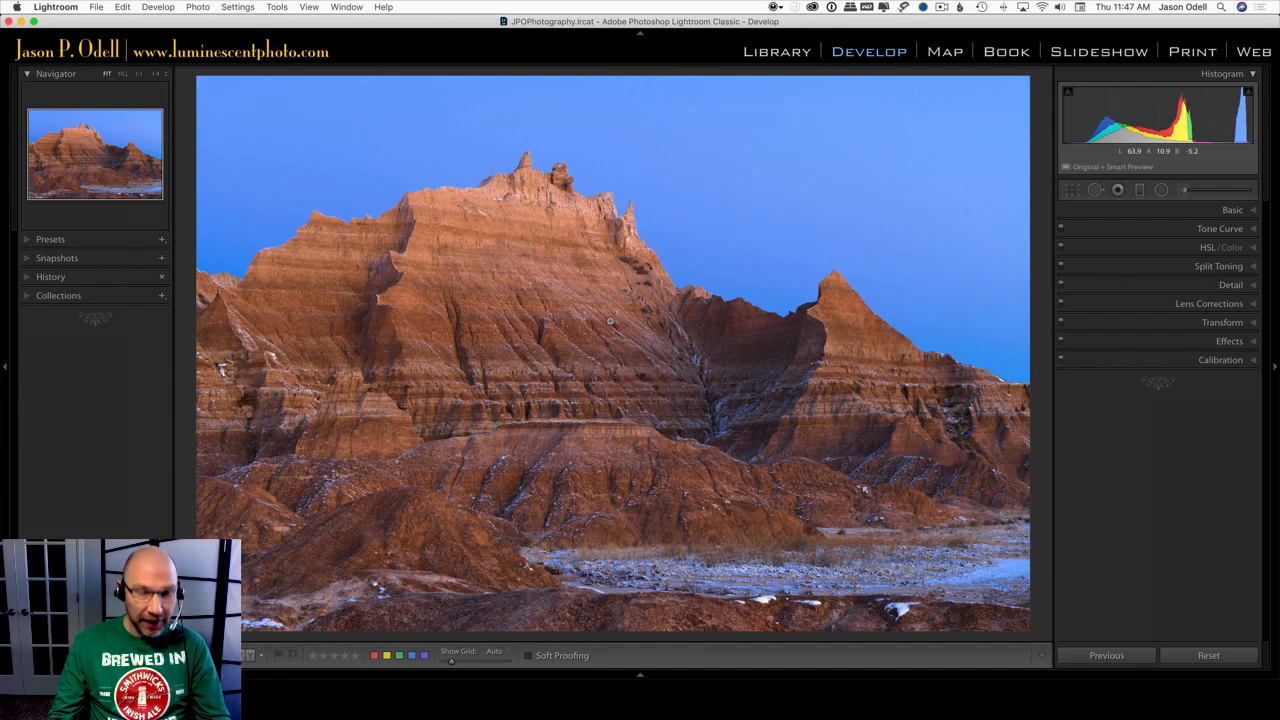
pyautogui.click(1095, 189)
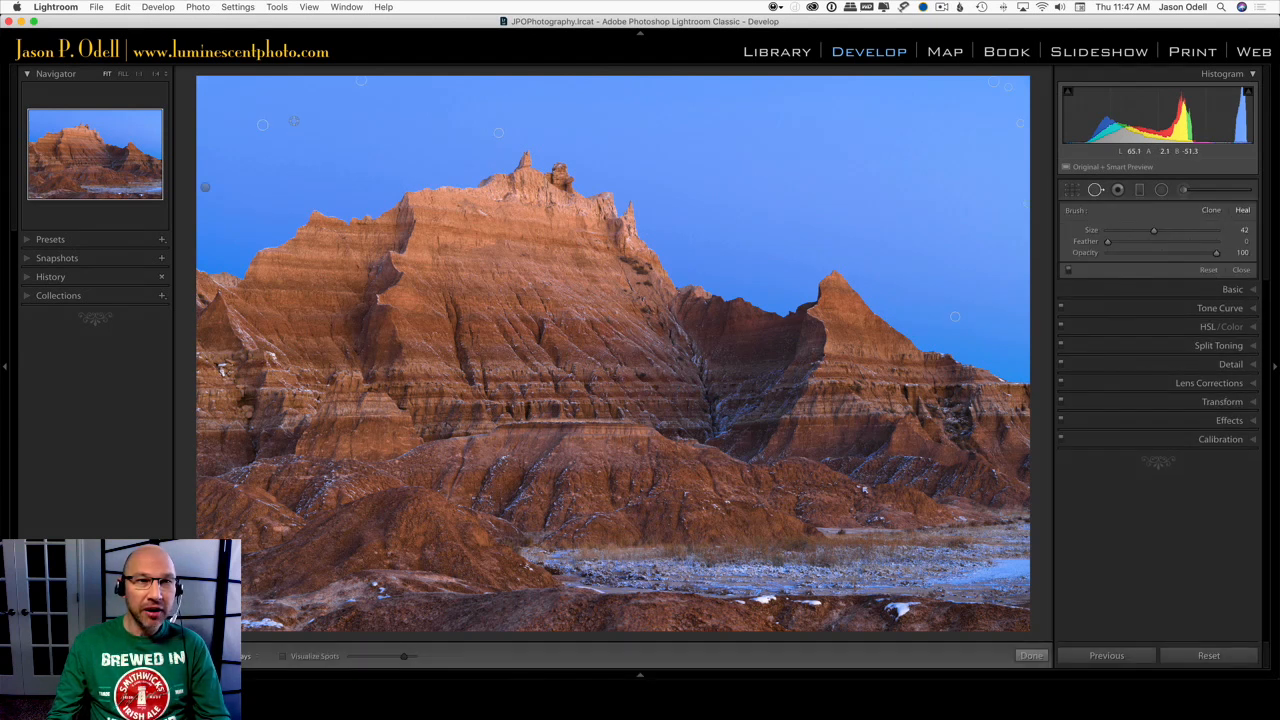